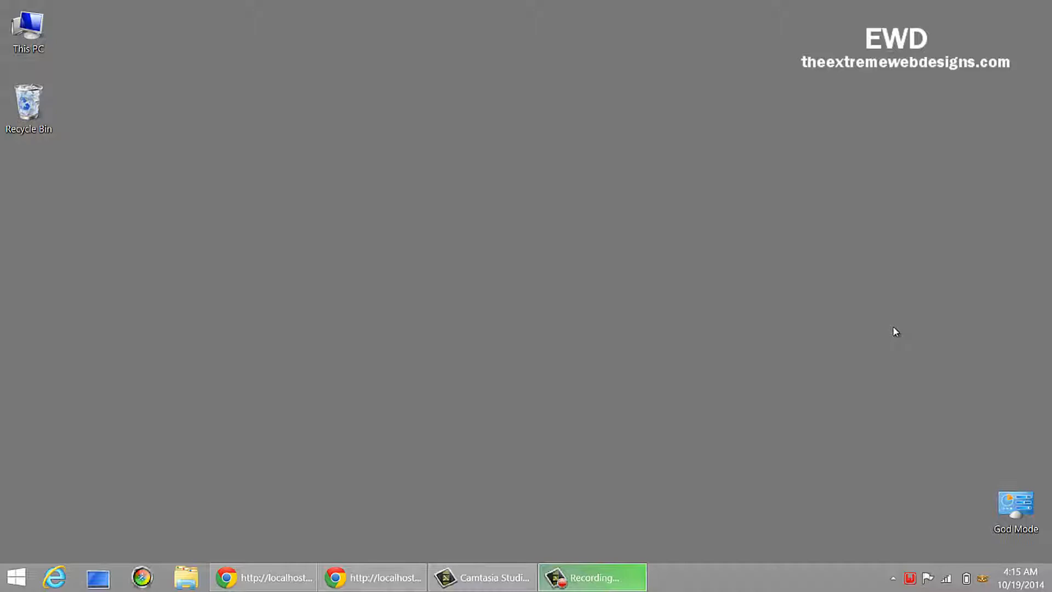
pyautogui.moveTo(373, 577)
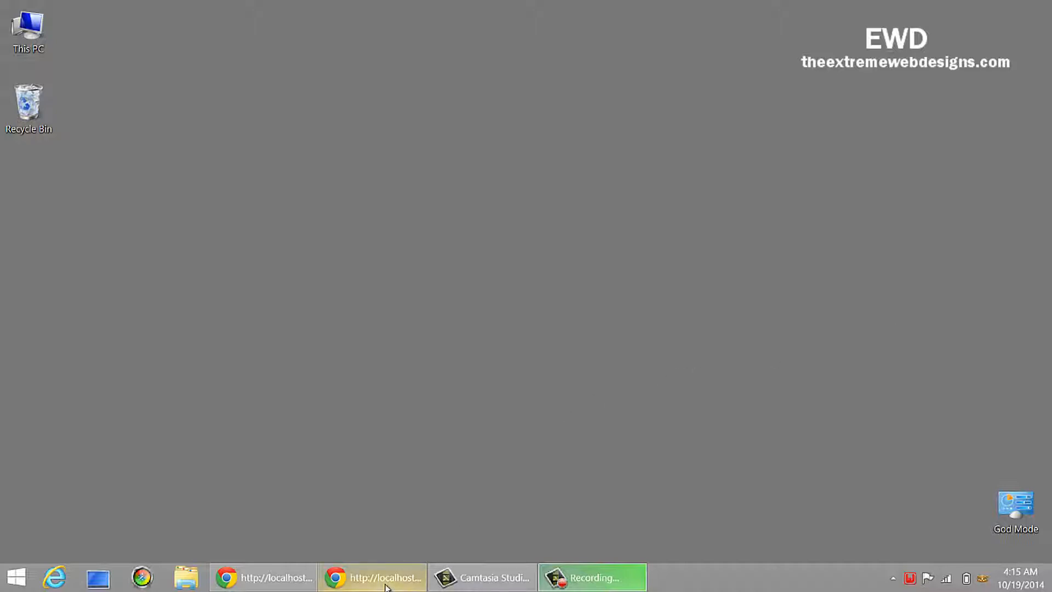
# Step: Bring Chrome forward and reload localhost/angularjs, which still shows 'This webpage is not available'
pyautogui.click(372, 577)
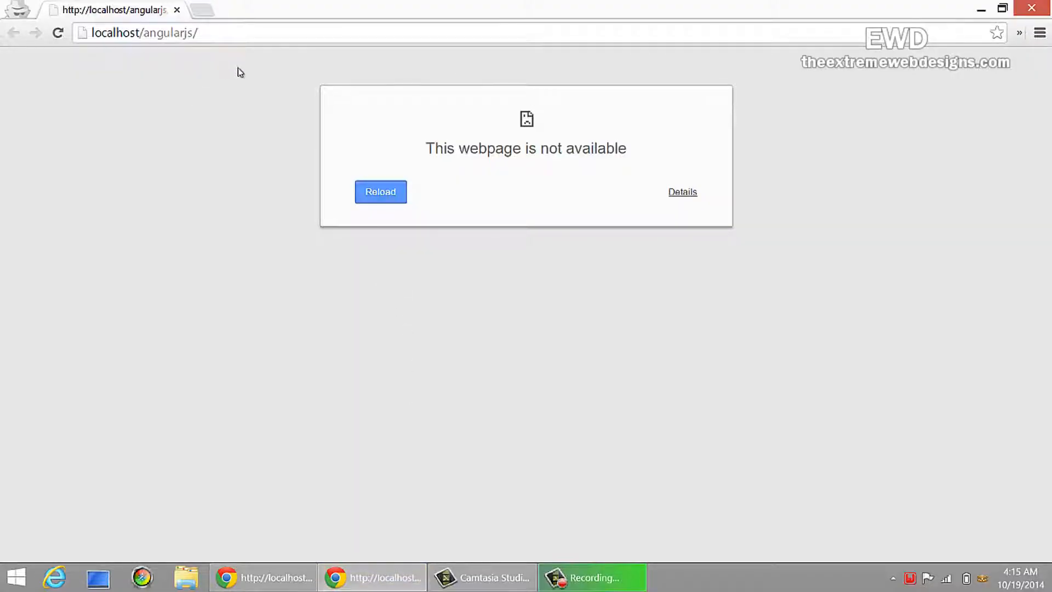
pyautogui.moveTo(235, 72)
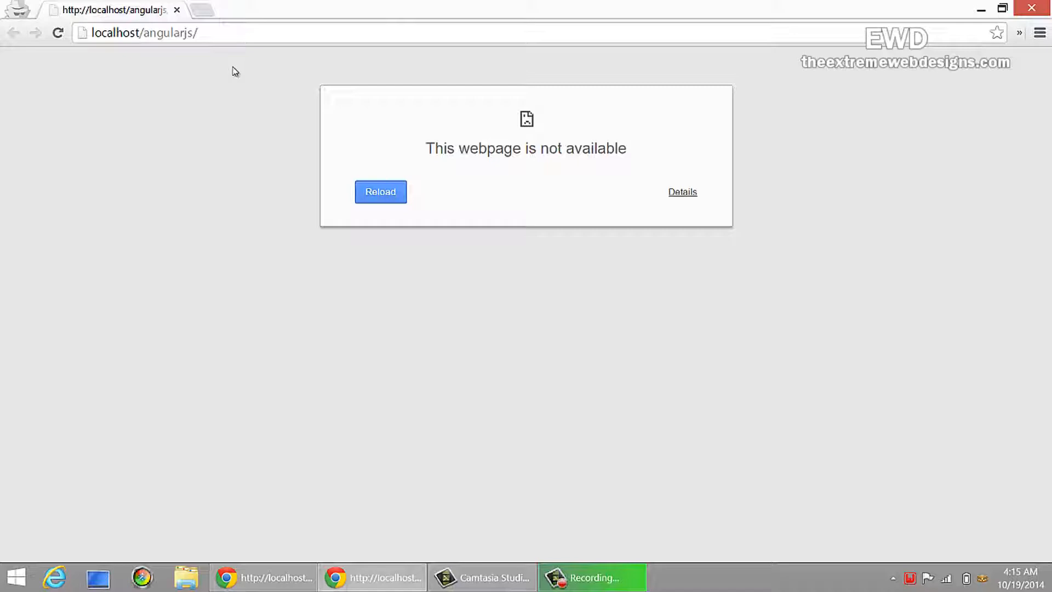
pyautogui.moveTo(204, 69)
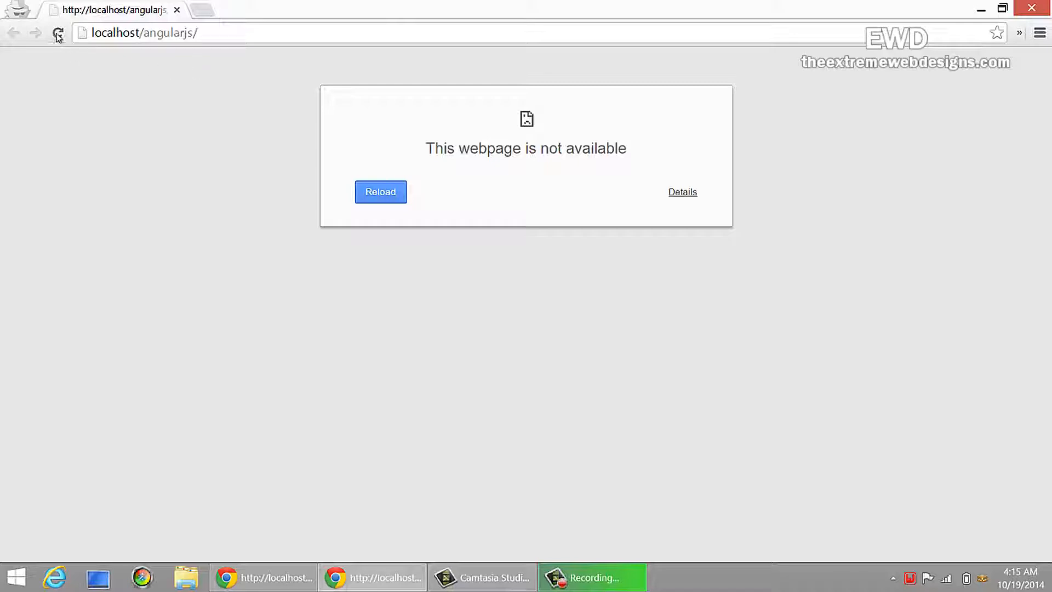
pyautogui.click(58, 32)
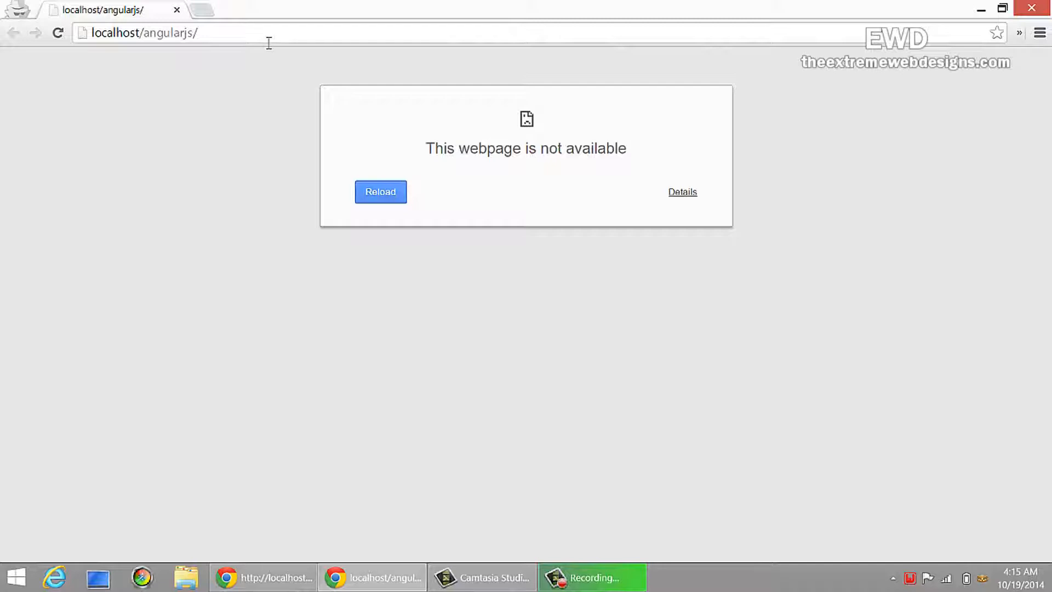
pyautogui.moveTo(300, 230)
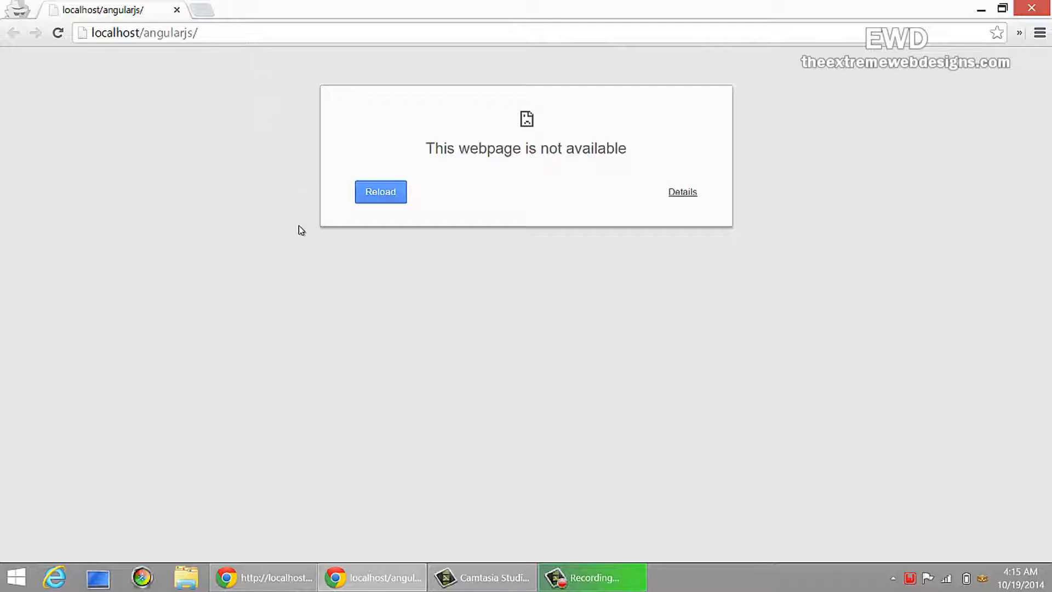
pyautogui.moveTo(623, 443)
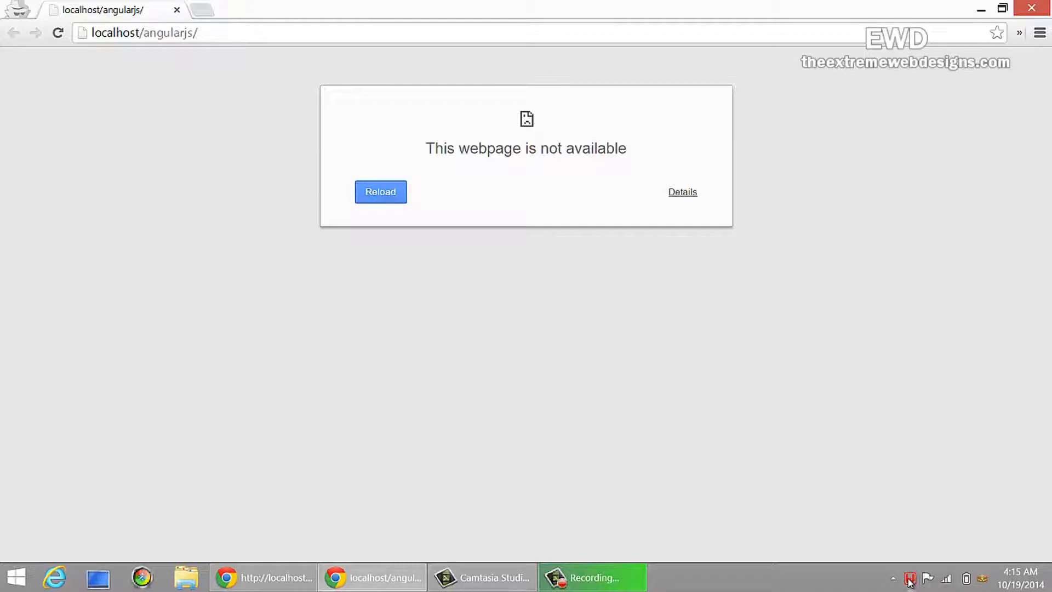
pyautogui.click(909, 578)
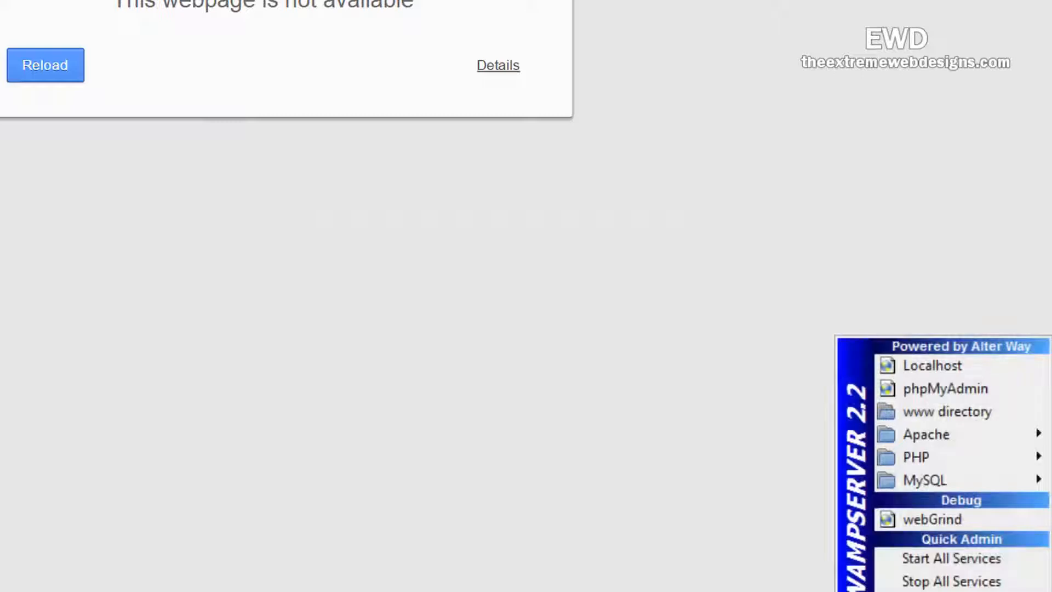
pyautogui.moveTo(926, 457)
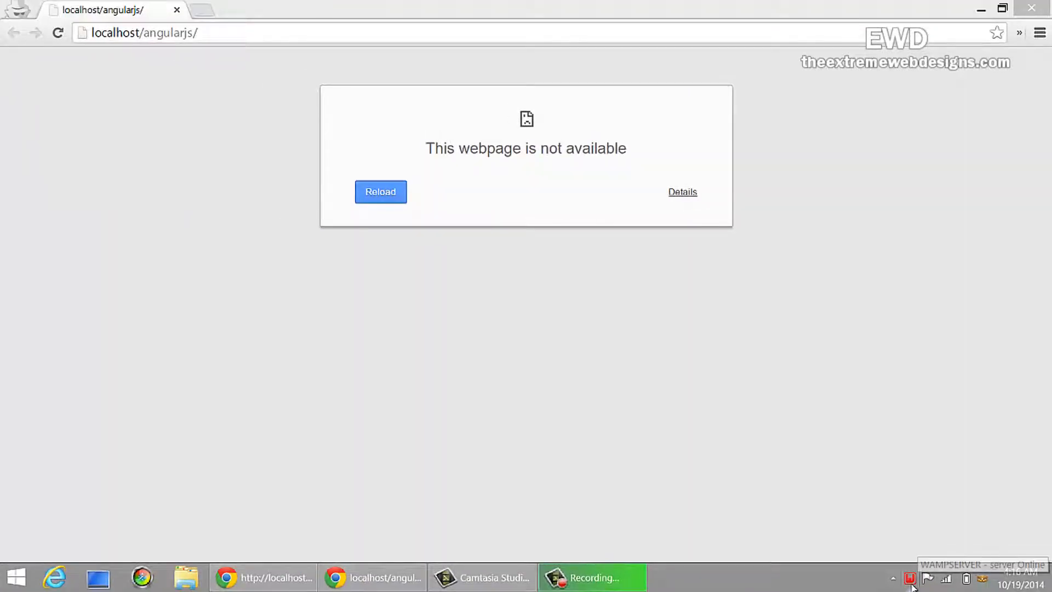
# Step: Restart all WampServer services and reload localhost/angularjs to show the Angular Demo page with 'Adam'
pyautogui.click(910, 577)
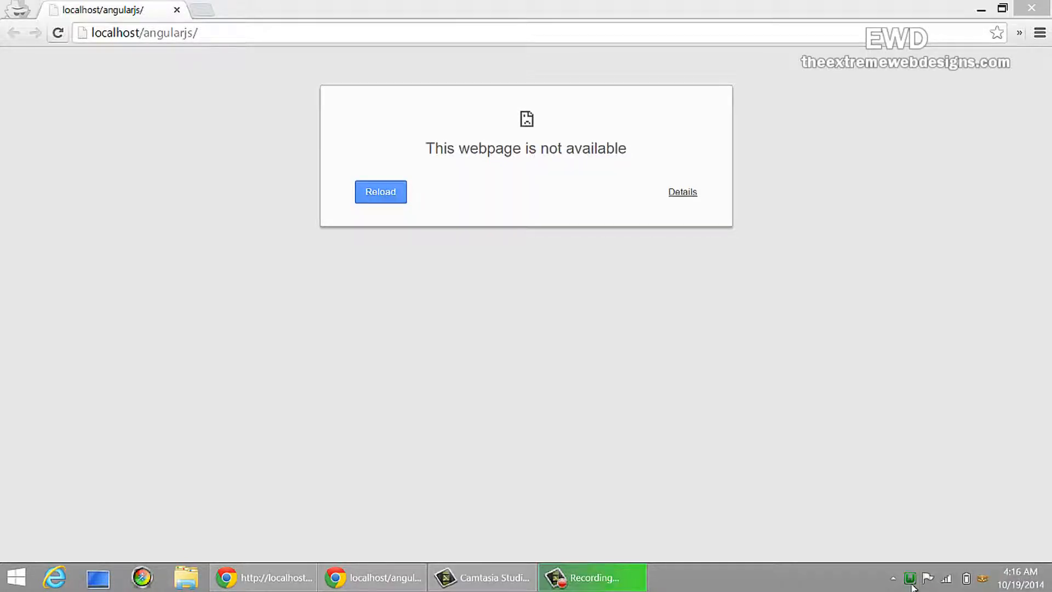
pyautogui.click(380, 192)
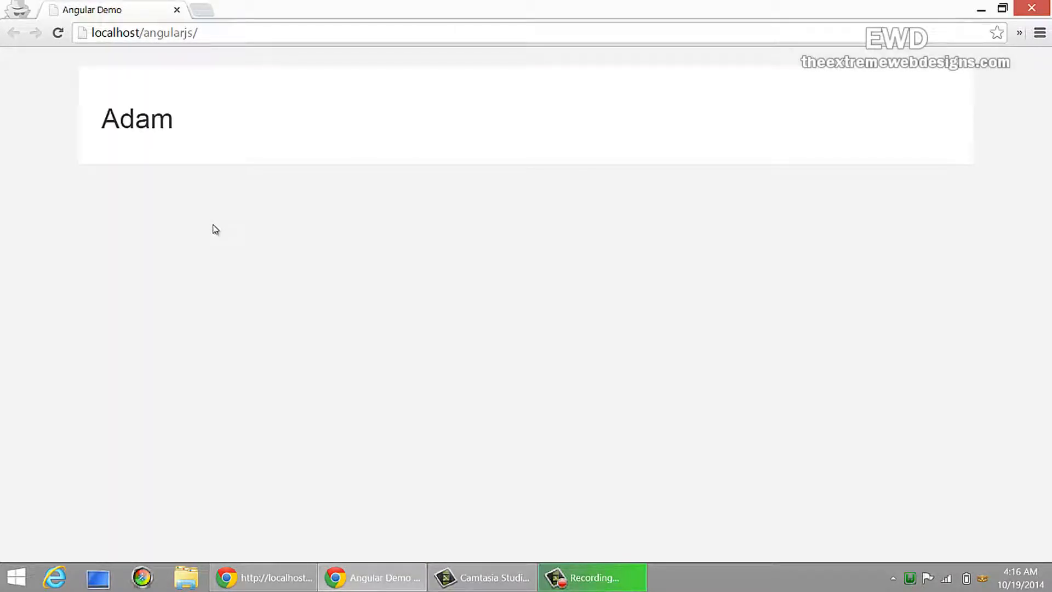